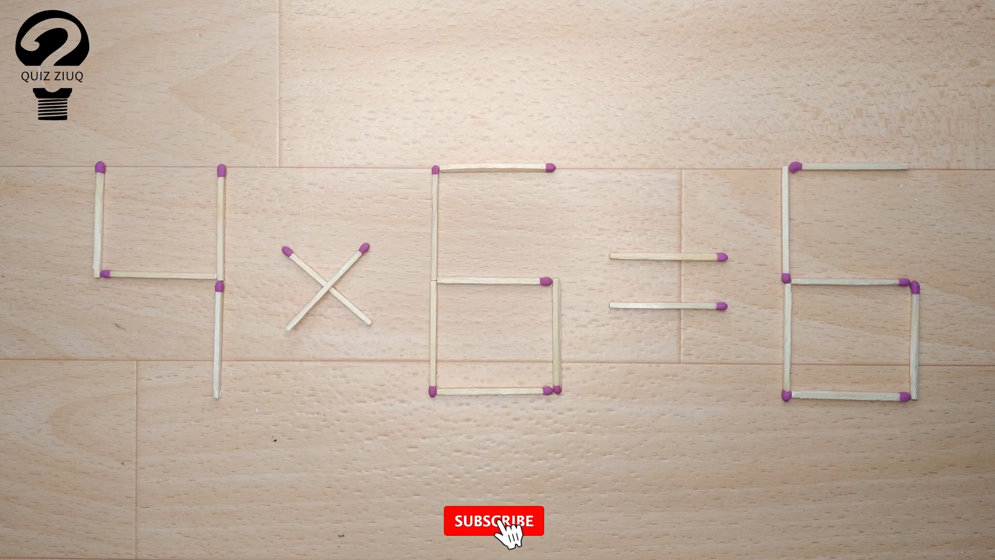
left_click(493, 521)
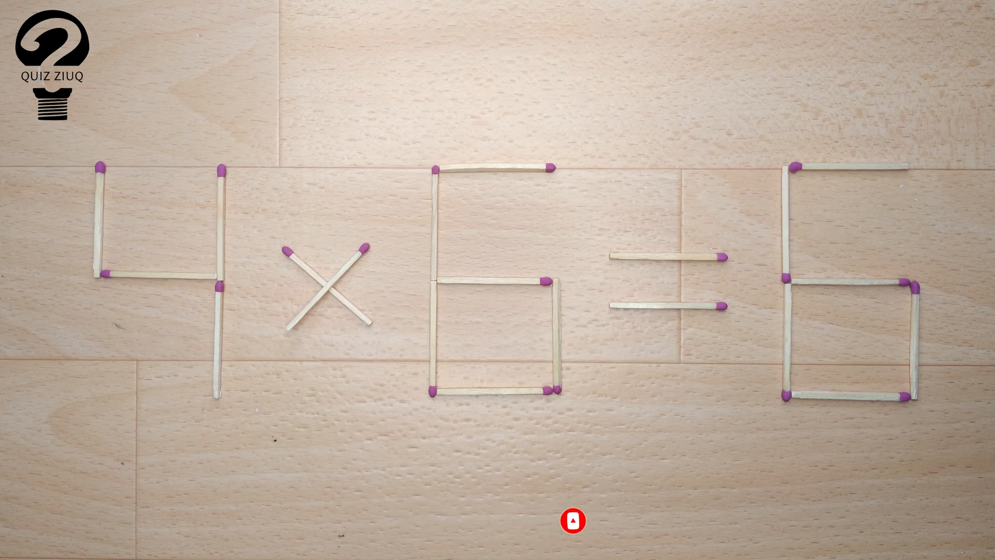
left_click(571, 520)
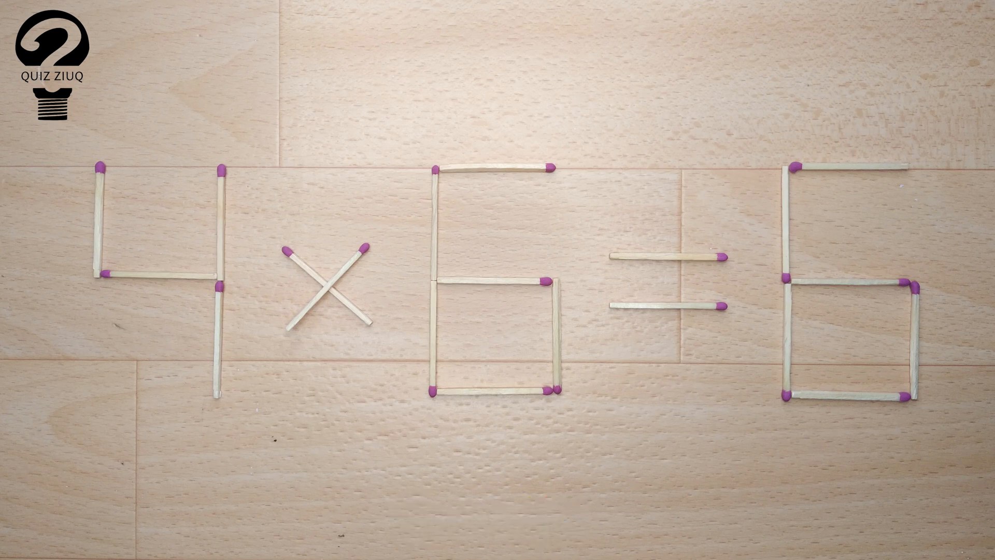